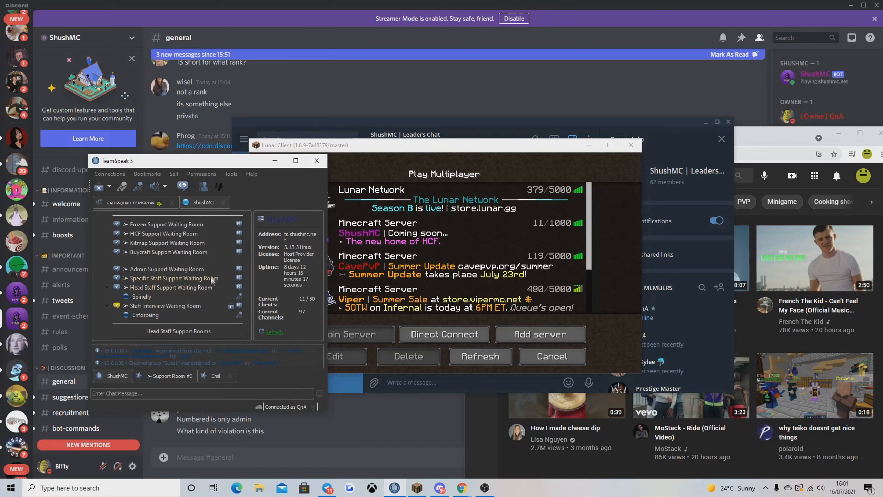
mouse_move(174, 278)
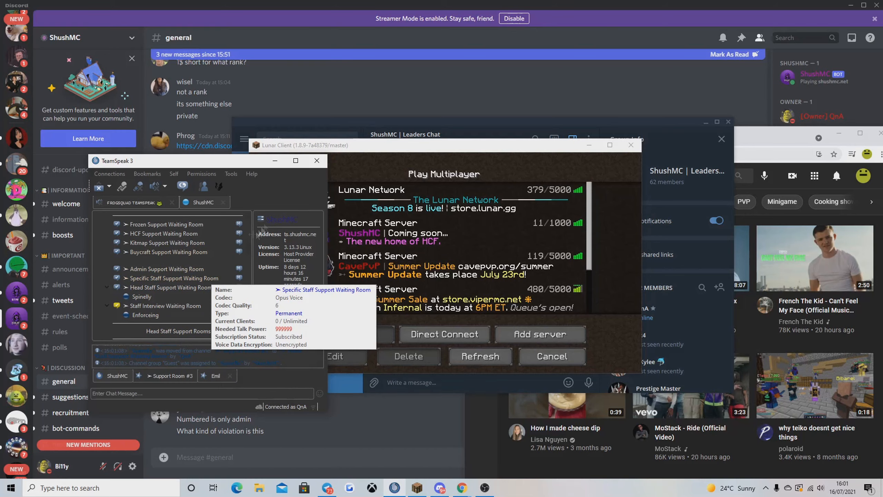
Maximize the server window and show Spinelly's client details from the Head Staff Support Waiting Room.
click(295, 160)
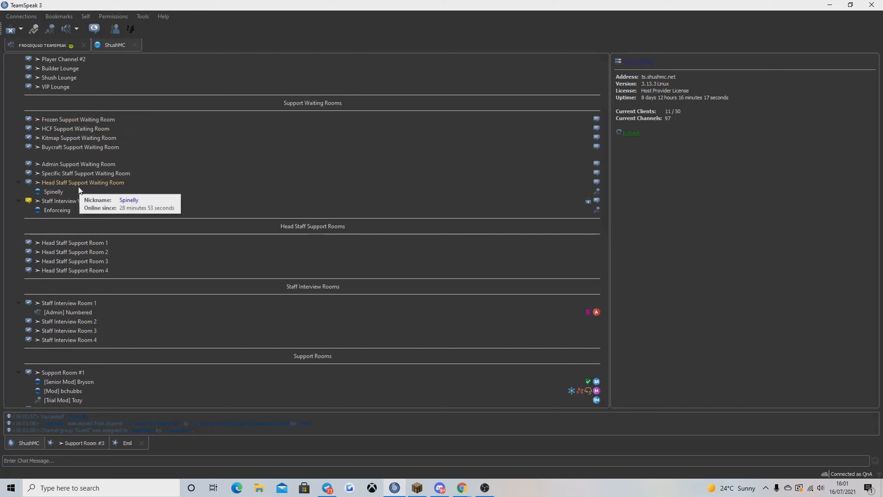
click(52, 191)
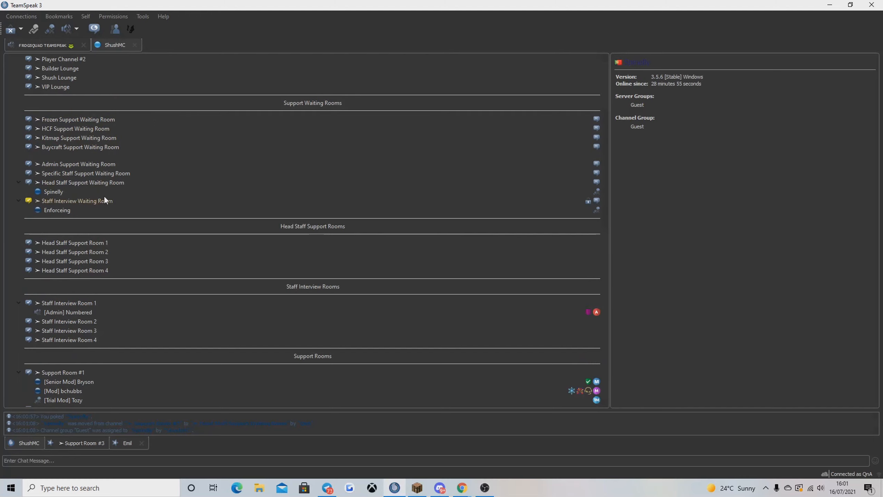
mouse_move(53, 191)
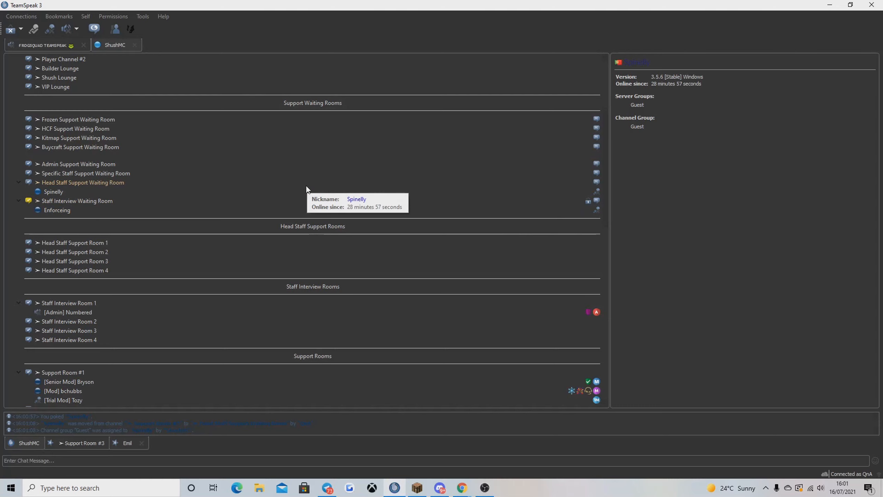
scroll(down, 3)
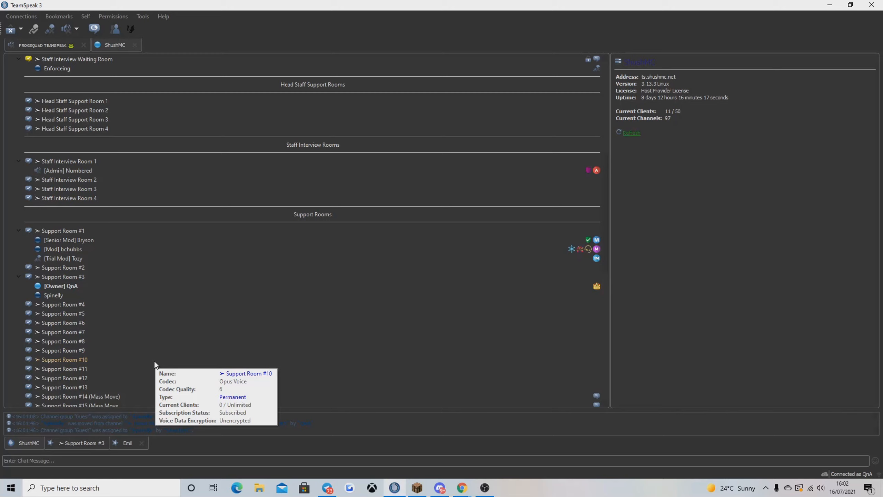
mouse_move(155, 365)
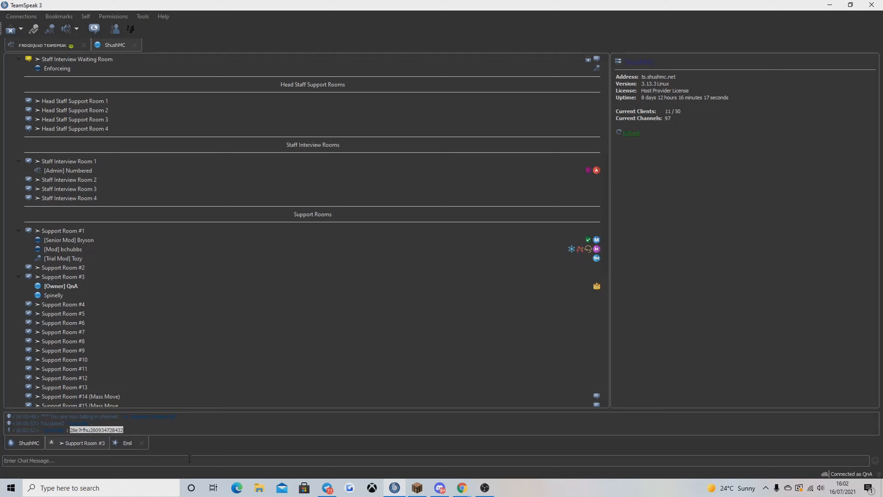
mouse_move(64, 378)
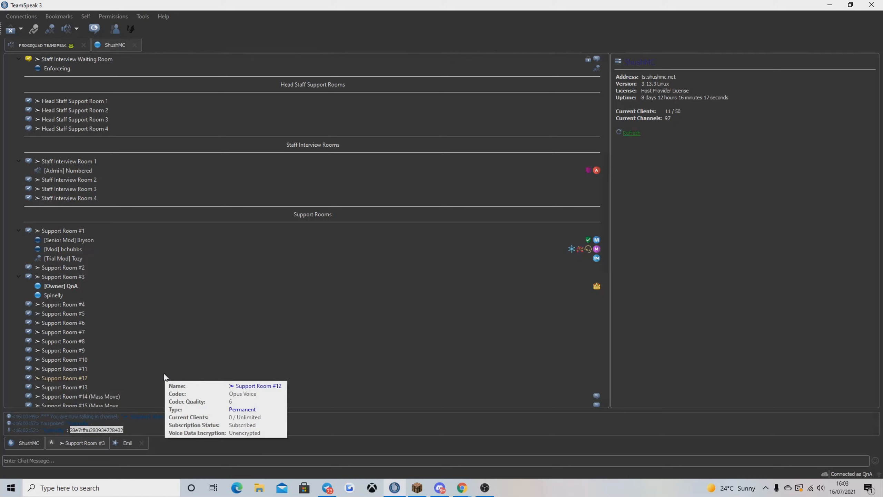
mouse_move(120, 326)
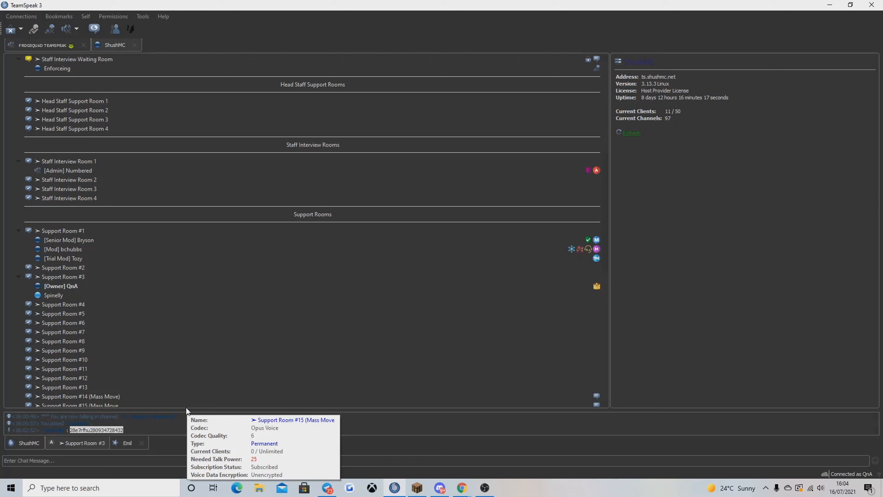
mouse_move(114, 300)
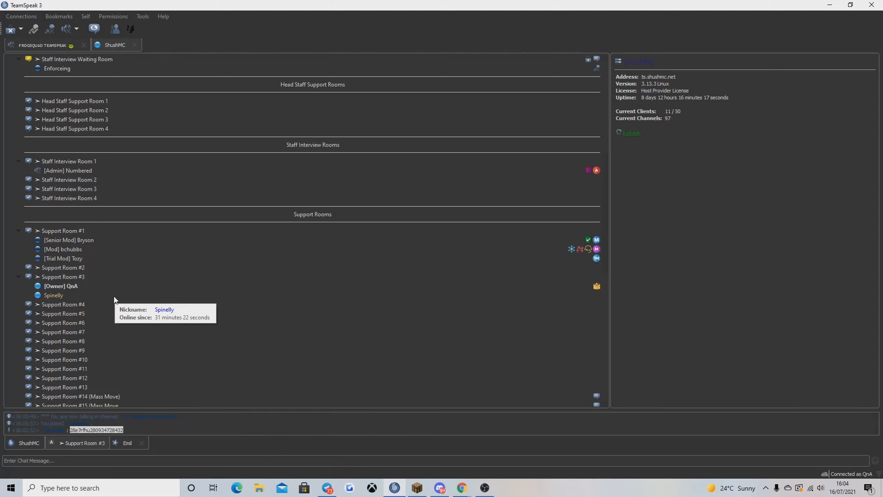
mouse_move(101, 314)
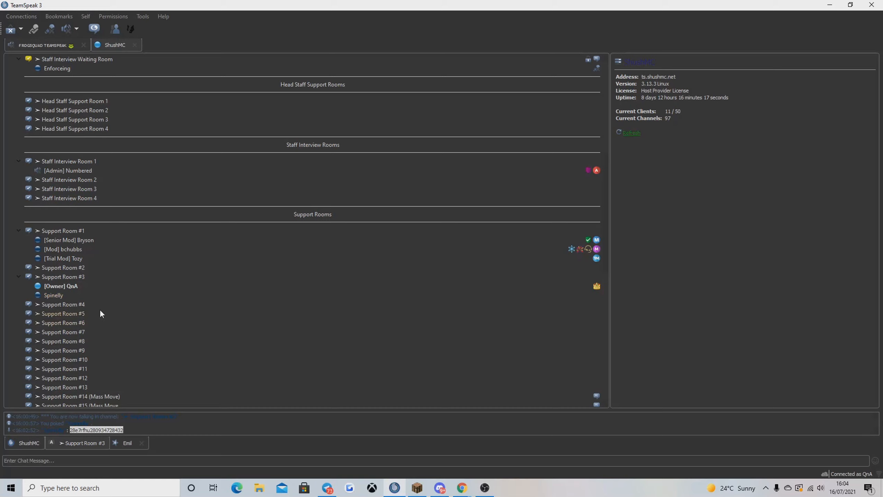
mouse_move(64, 331)
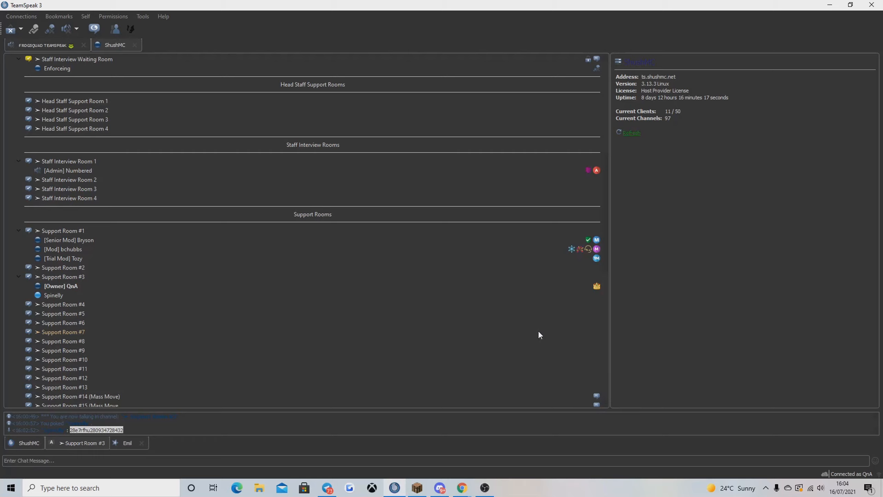
mouse_move(54, 318)
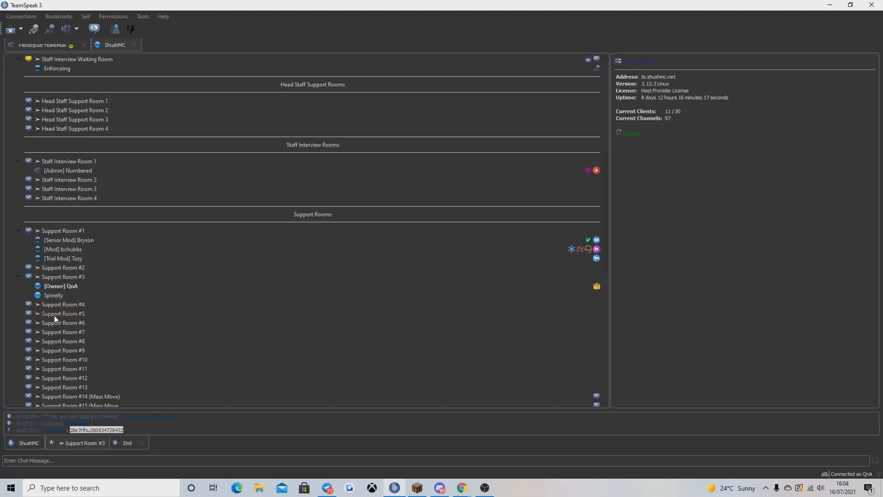
Kick Spinelly from Support Room #3 via his context menu.
right_click(52, 295)
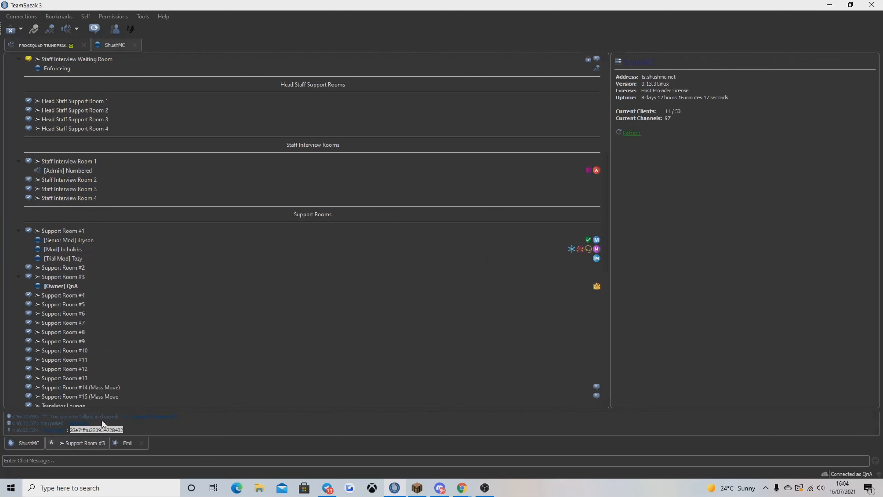
mouse_move(63, 341)
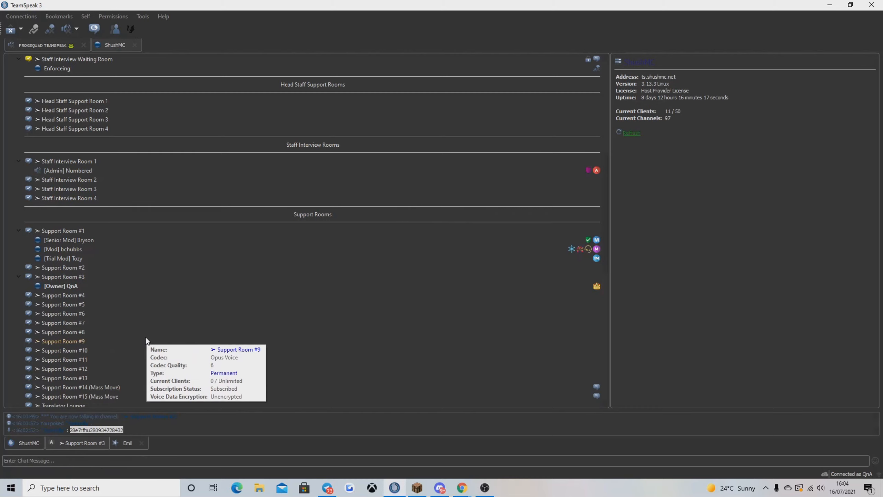